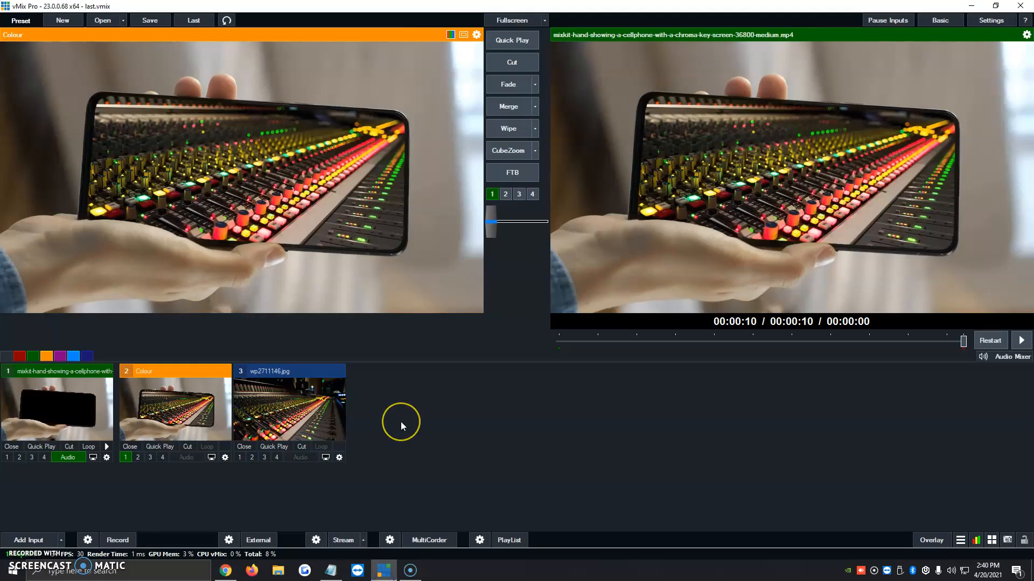
{"action": "mouse_move", "coordinate": [402, 426]}
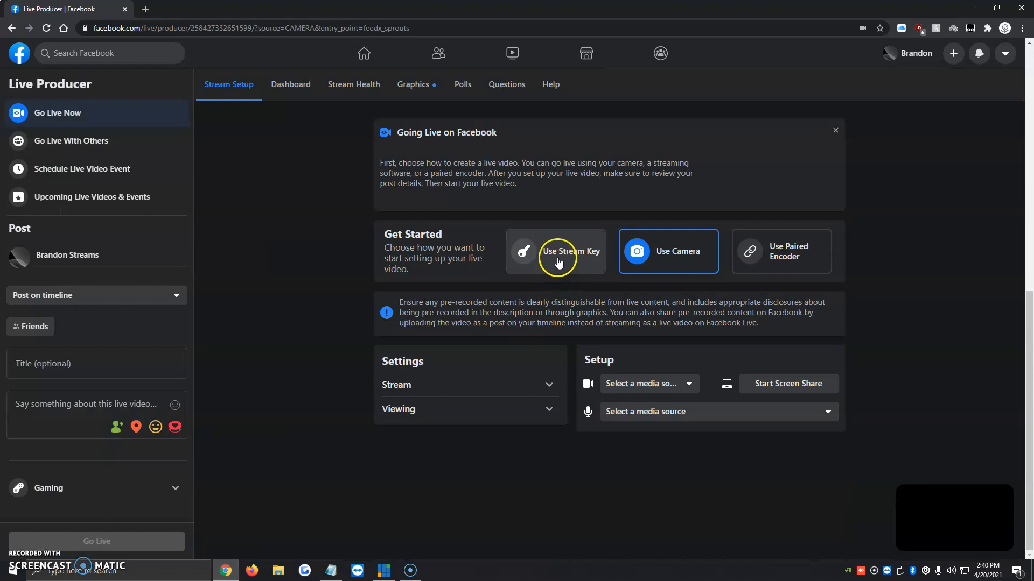
Choose stream-key setup in Live Producer and enter rtmps://live-api-s.facebook.com:443/rtmp/ in vMix's Custom RTMP profile
{"action": "left_click", "coordinate": [570, 251]}
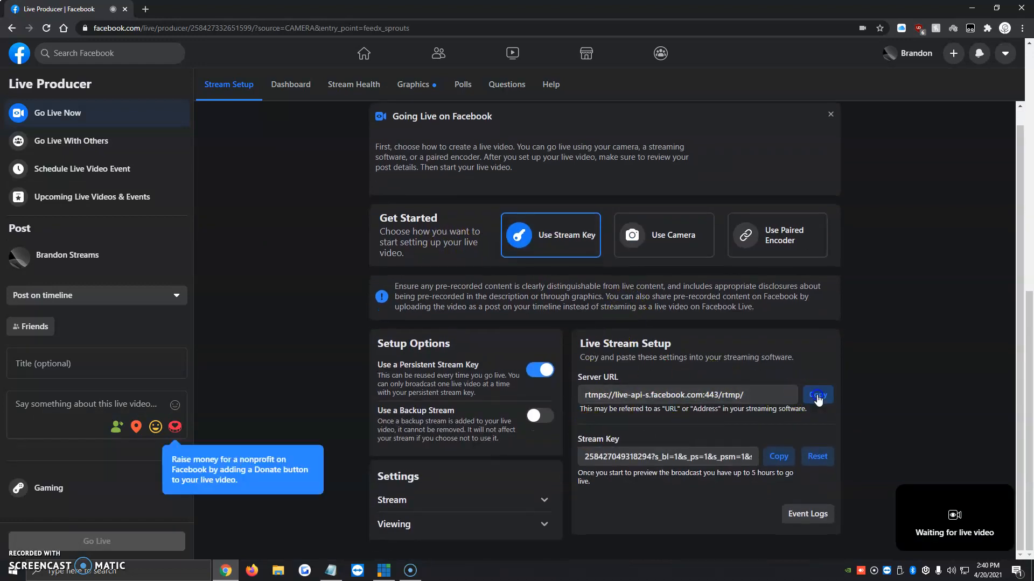
{"action": "left_click", "coordinate": [382, 570]}
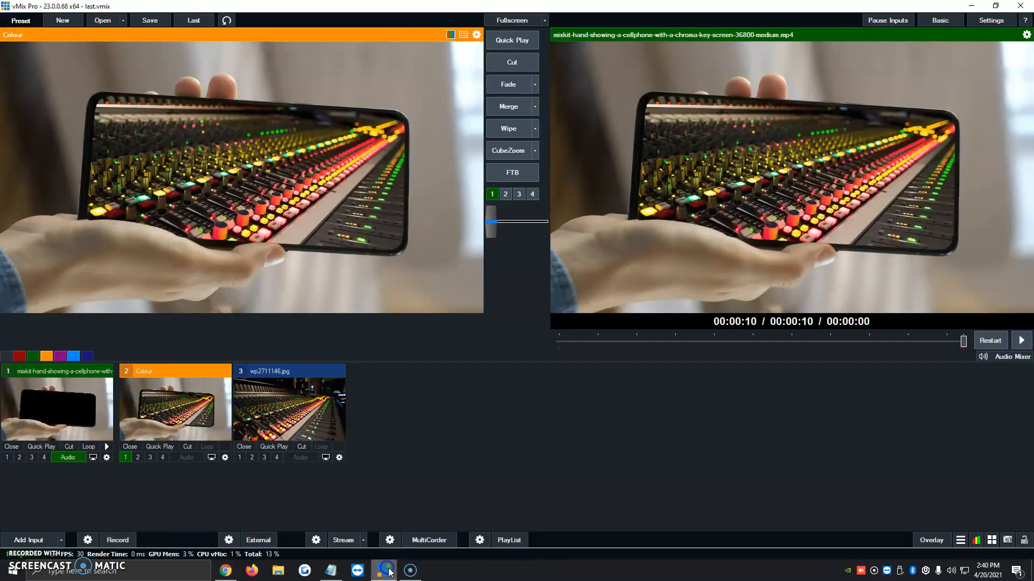
{"action": "left_click", "coordinate": [316, 540]}
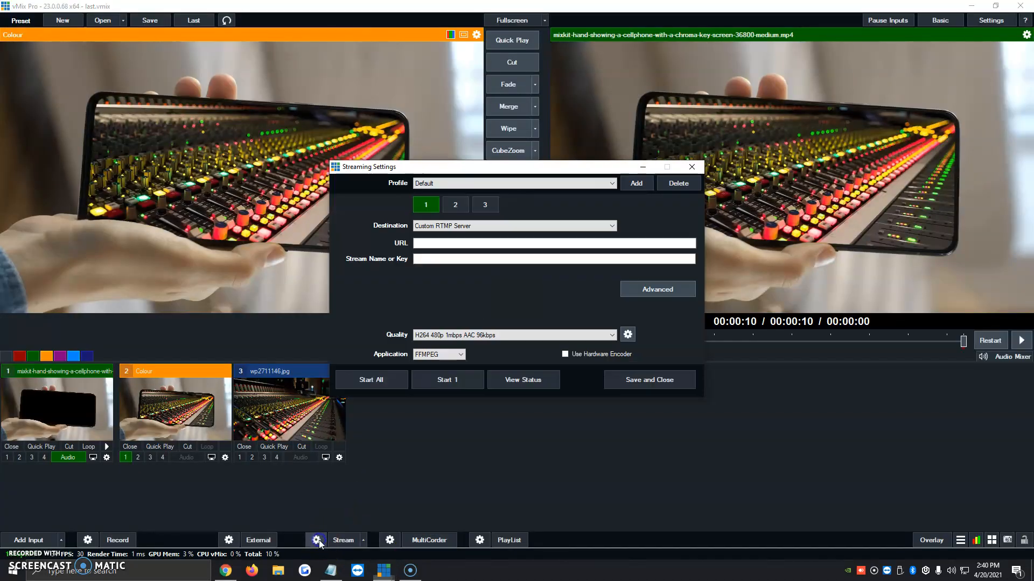
{"action": "left_click", "coordinate": [513, 226]}
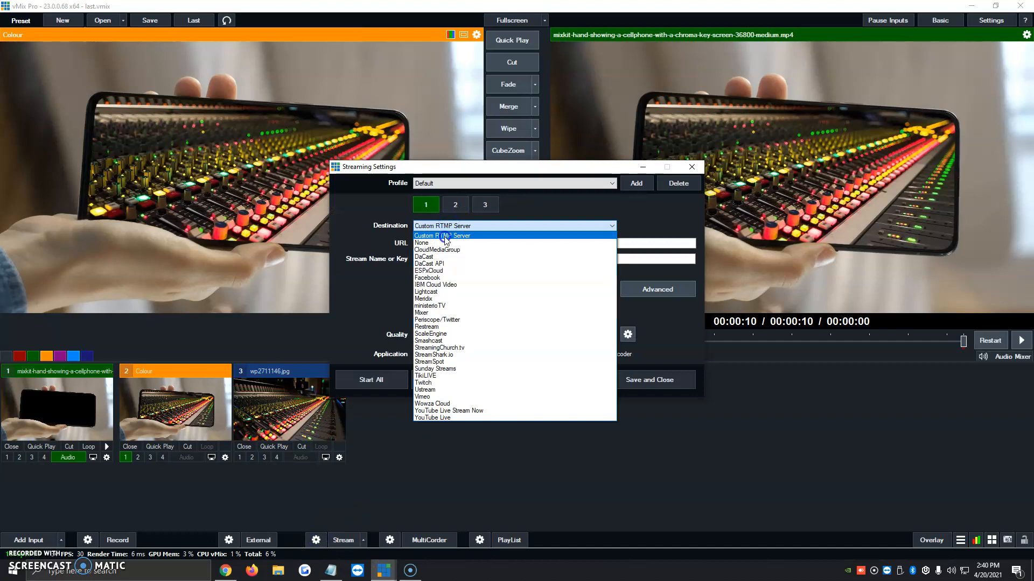
{"action": "left_click", "coordinate": [443, 235]}
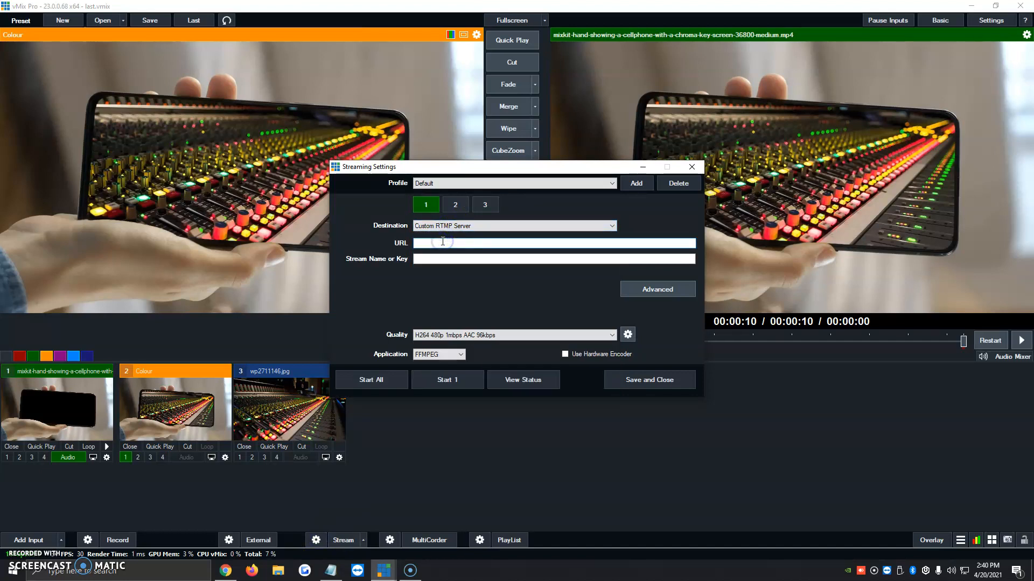
{"action": "type", "text": "rtmps://live-api-s.facebook.com:443/rtmp/"}
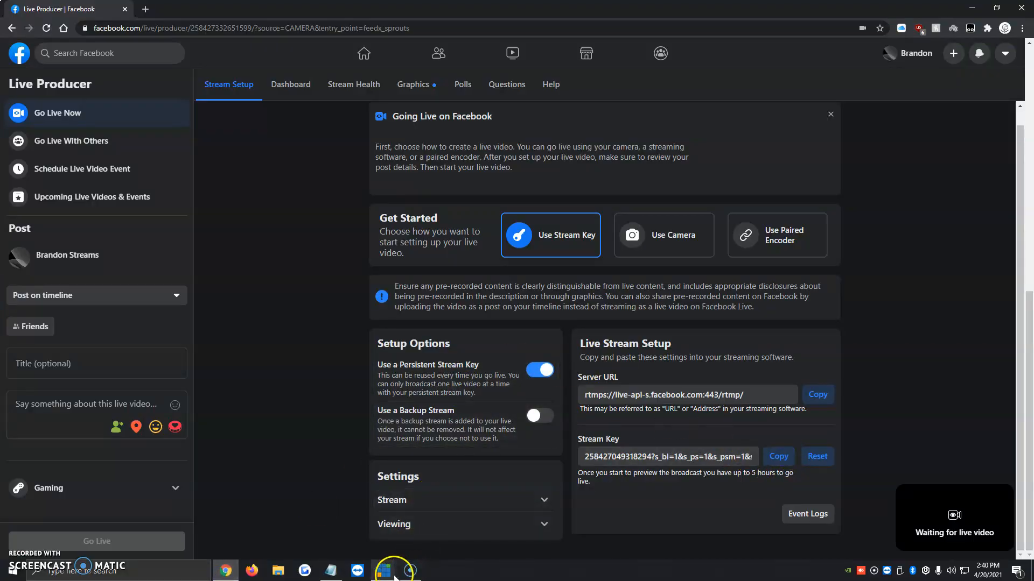
Add Facebook's stream key to vMix's Custom RTMP profile alongside the server URL
{"action": "left_click", "coordinate": [384, 570]}
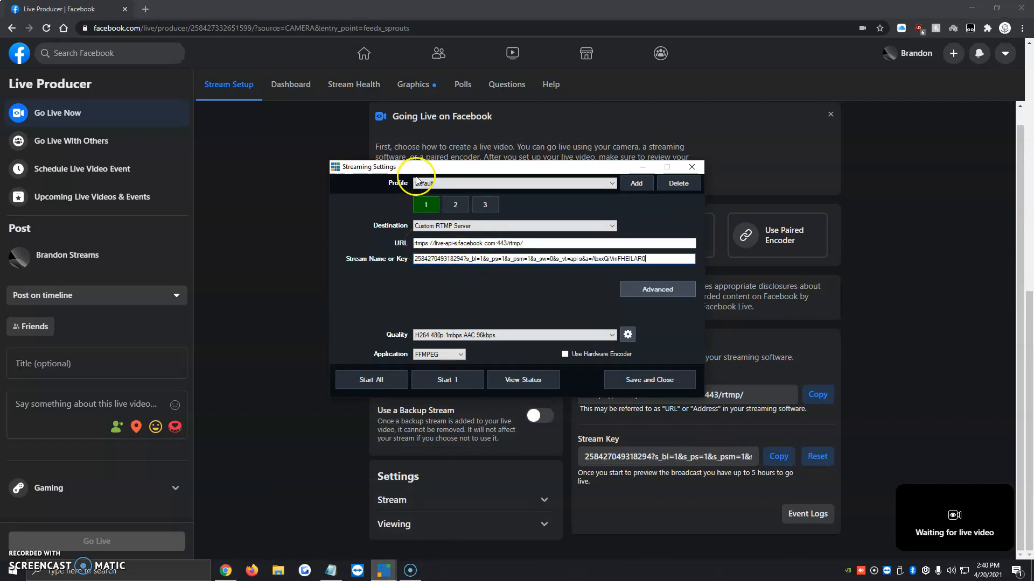
{"action": "left_click", "coordinate": [514, 335]}
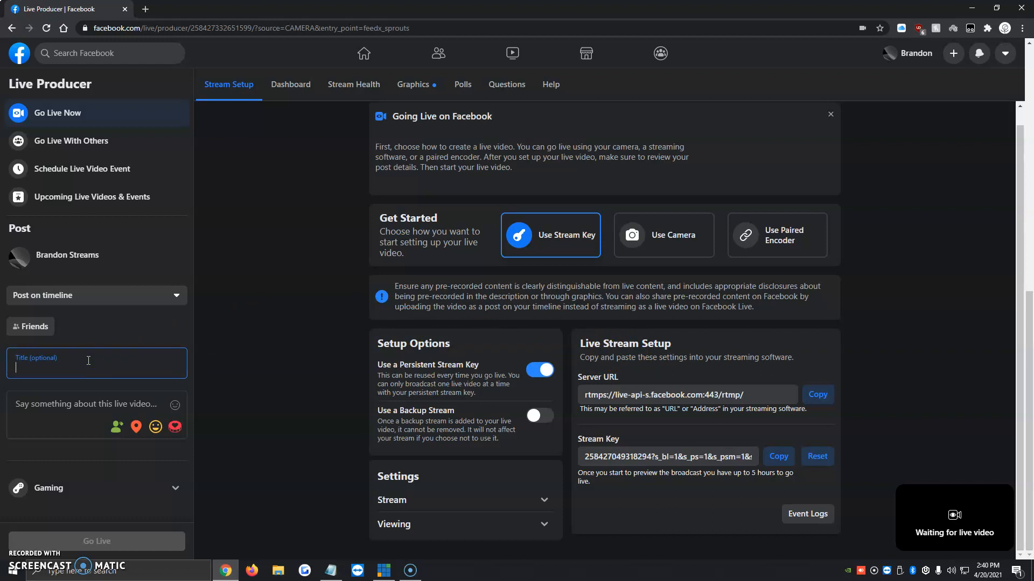
Give the live post the title 'Demo Stream' and description '2021', then review setup options
{"action": "type", "text": "Demo Stream"}
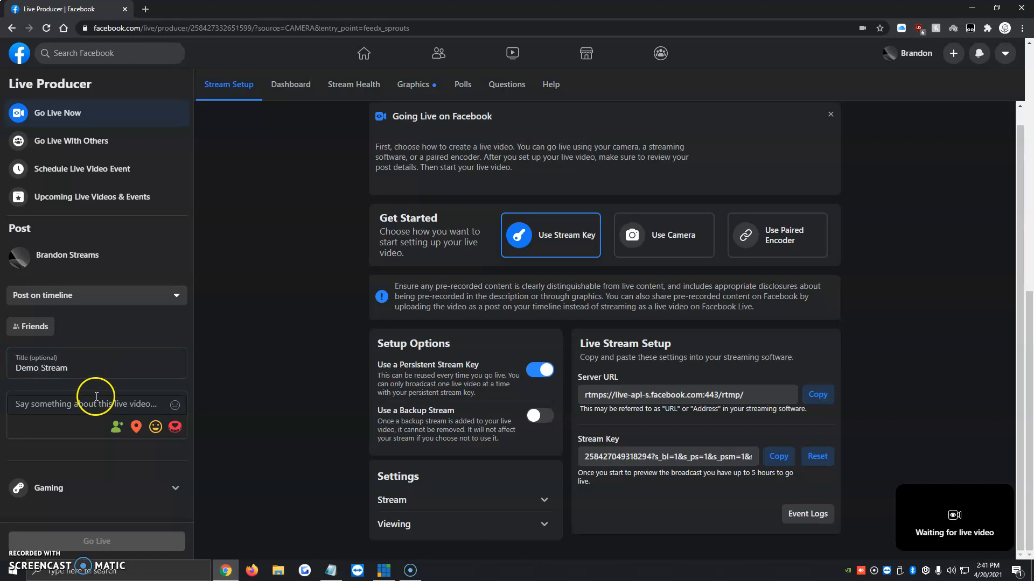
{"action": "type", "text": "2021"}
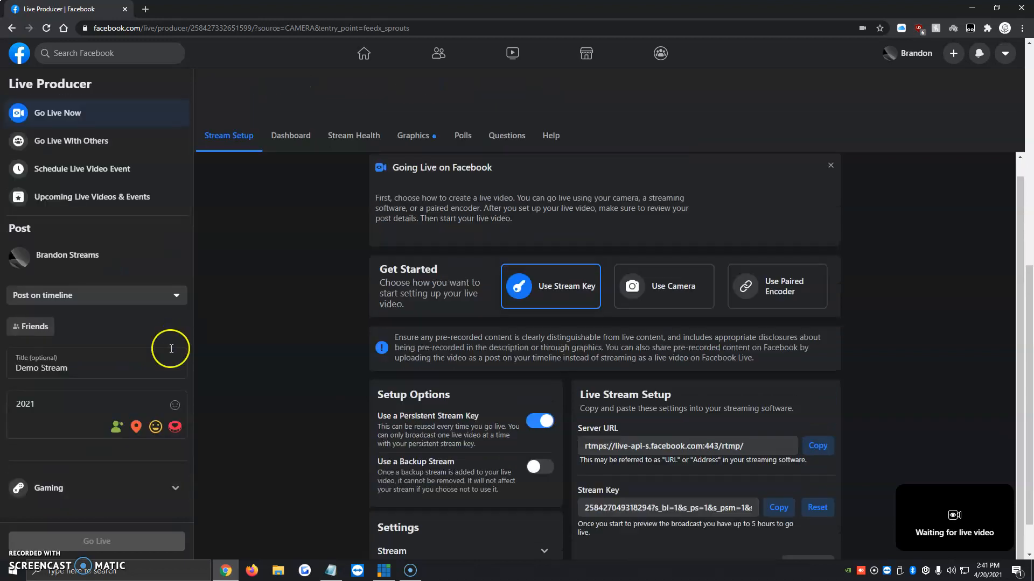
{"action": "scroll", "scroll_direction": "down", "scroll_amount": 3}
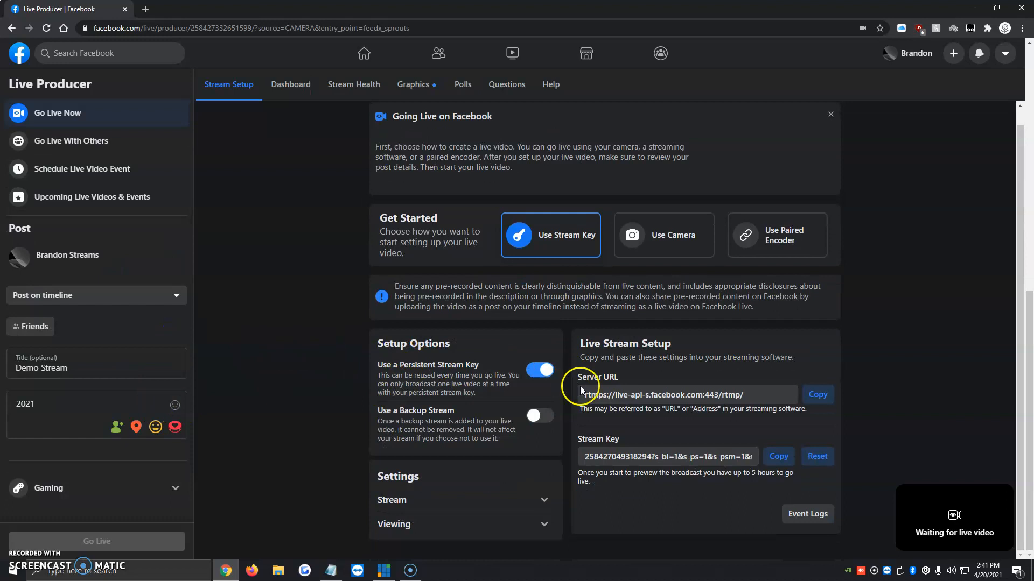
{"action": "mouse_move", "coordinate": [573, 467]}
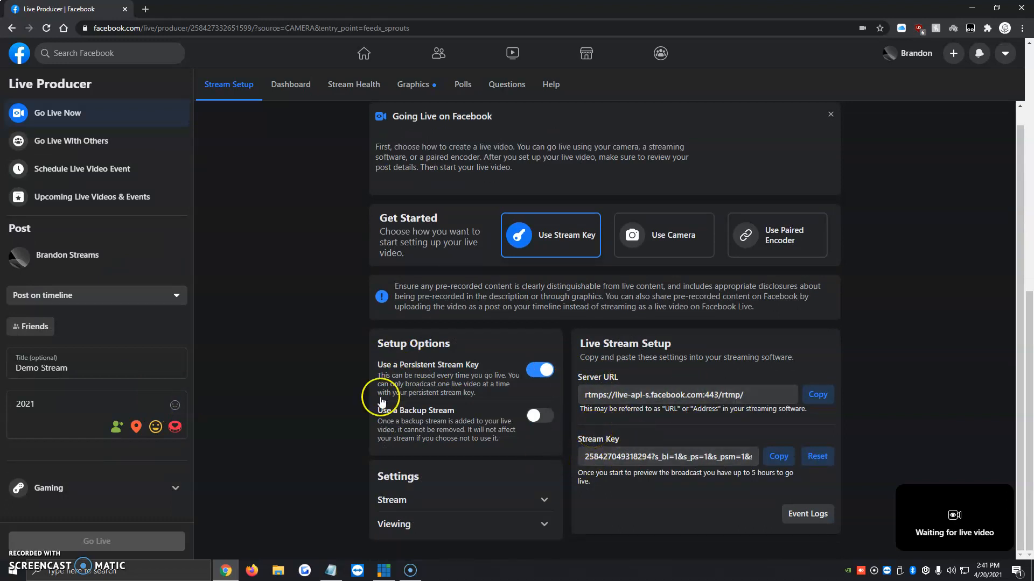
{"action": "mouse_move", "coordinate": [345, 521]}
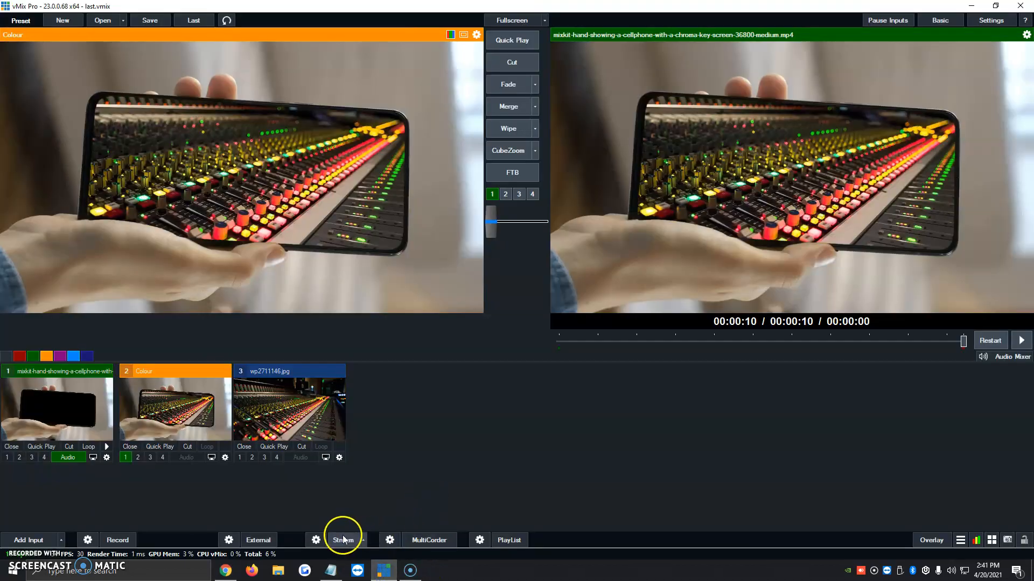
Start streaming from vMix and take the Demo Stream post live in Live Producer
{"action": "left_click", "coordinate": [343, 540]}
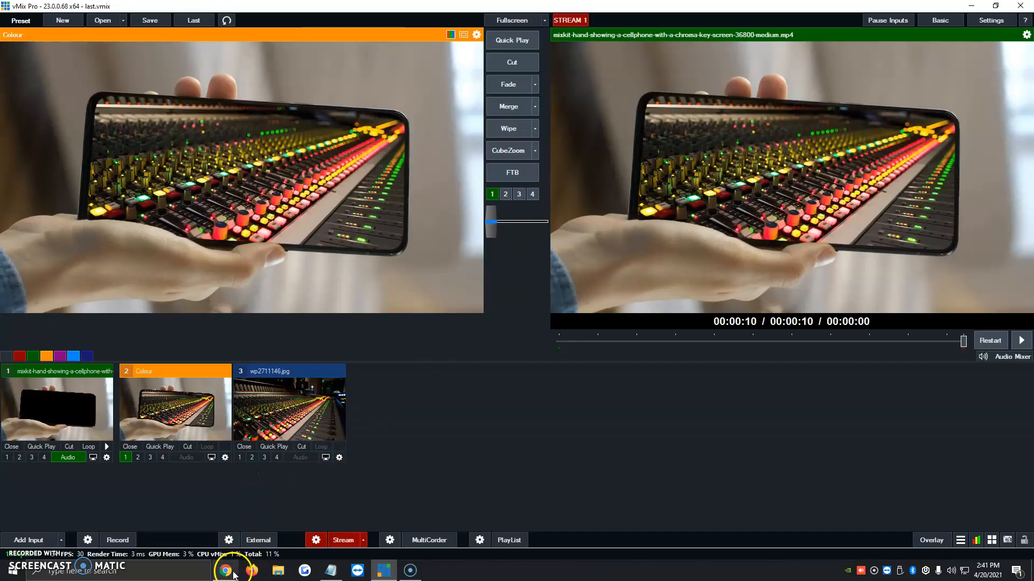
{"action": "left_click", "coordinate": [226, 570]}
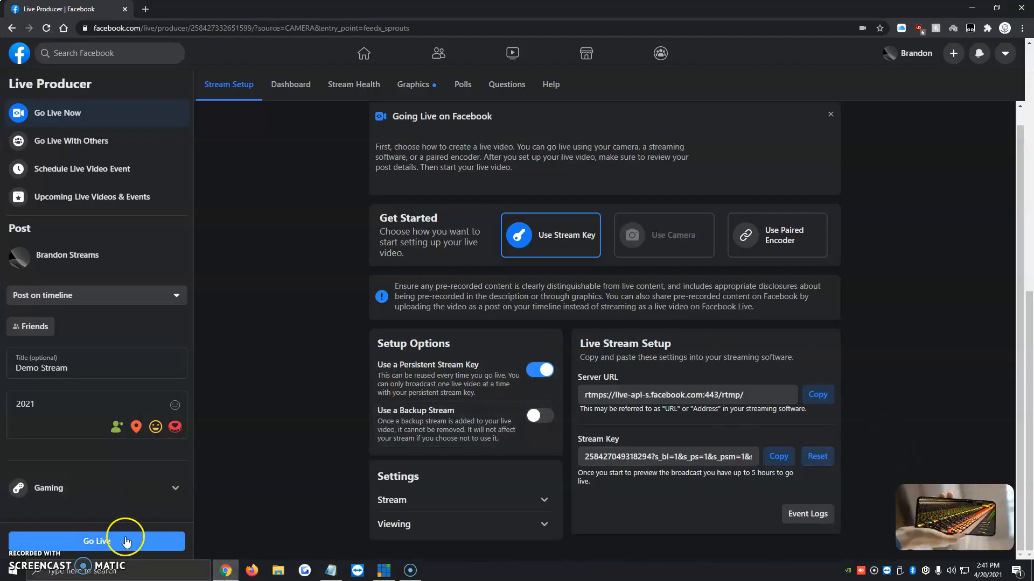
{"action": "left_click", "coordinate": [96, 541]}
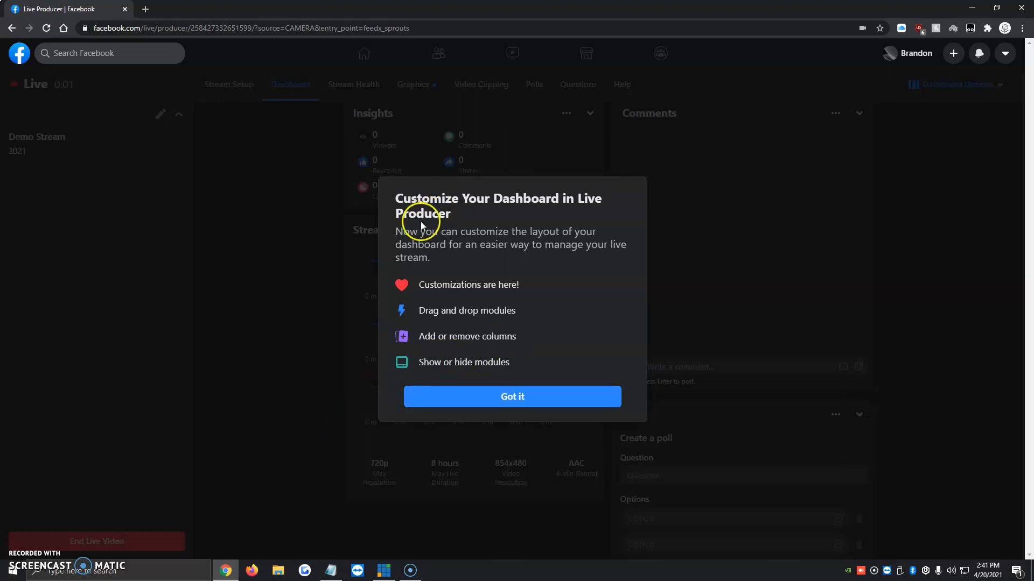
Dismiss the dashboard tips and watch the live post playing in the Facebook feed
{"action": "left_click", "coordinate": [512, 396]}
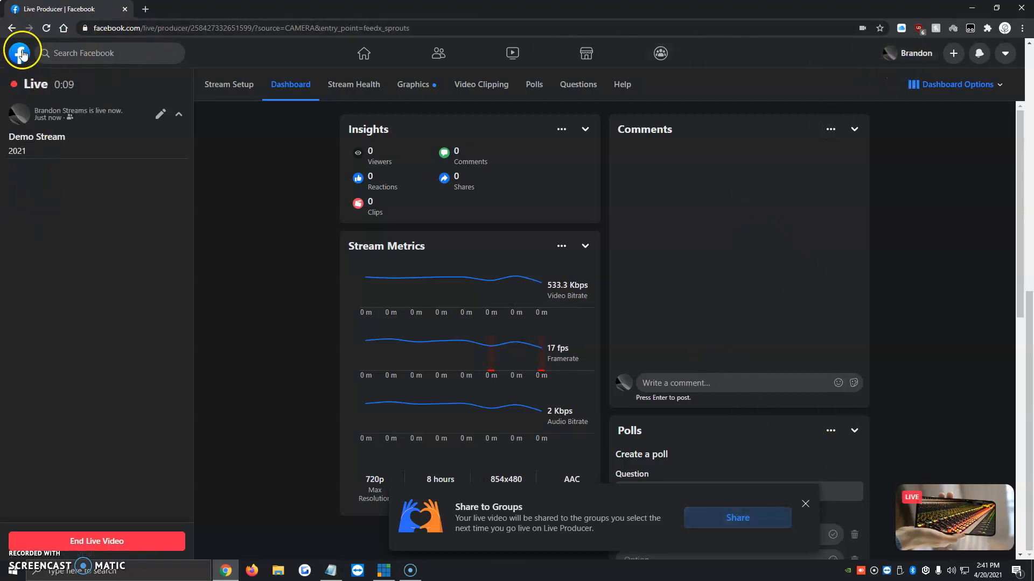
{"action": "left_click", "coordinate": [21, 53]}
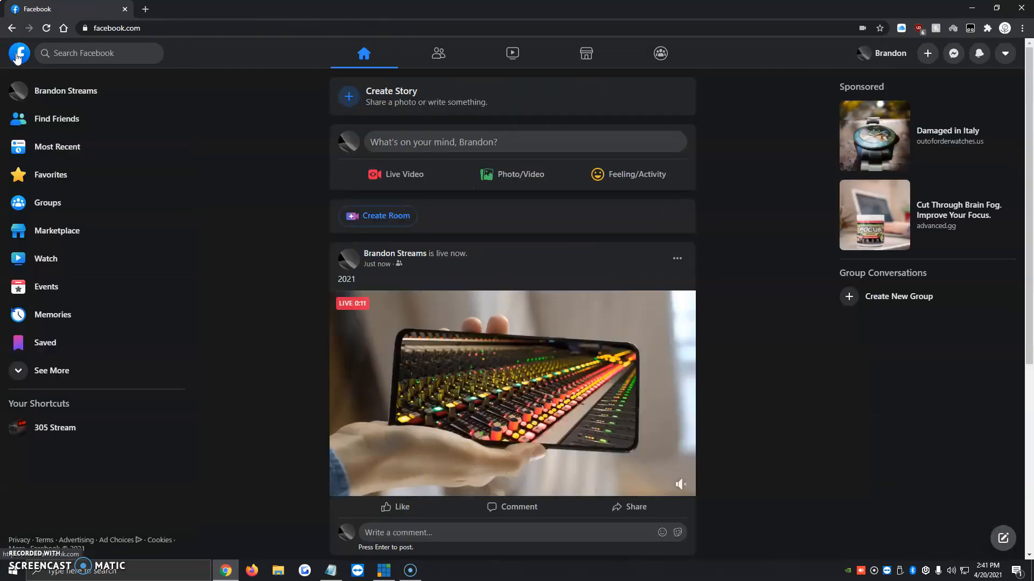
{"action": "left_click", "coordinate": [65, 90]}
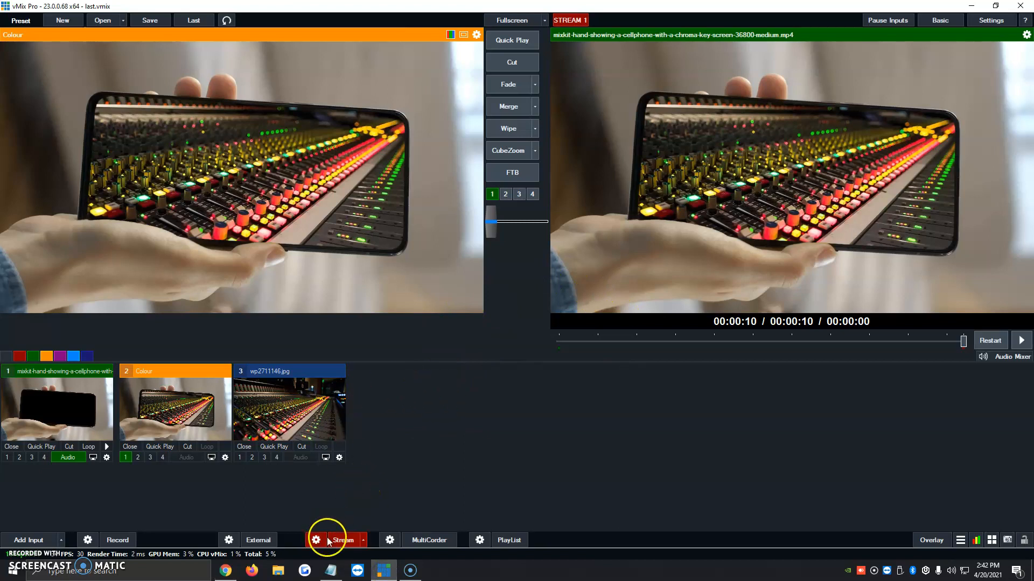
Stop the vMix stream to Facebook and confirm the stop prompt
{"action": "left_click", "coordinate": [343, 540]}
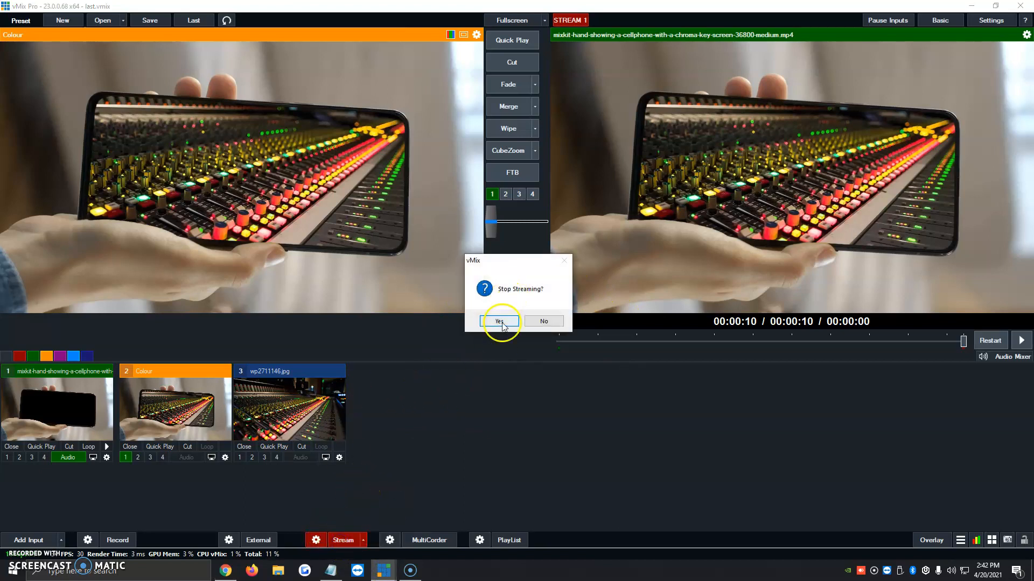
{"action": "left_click", "coordinate": [500, 322]}
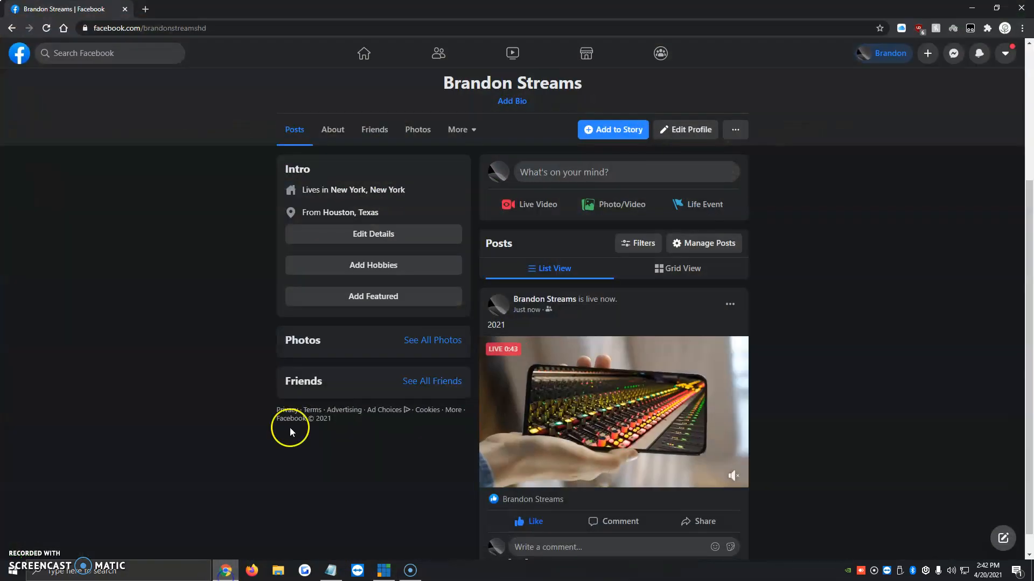
Reload the Facebook profile and begin setting up a new live video
{"action": "left_click", "coordinate": [18, 53]}
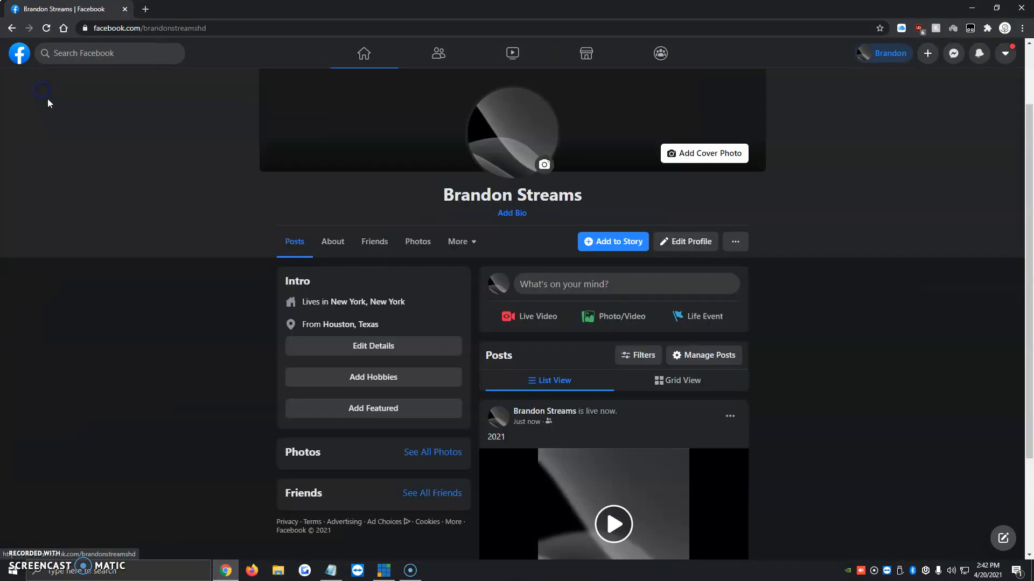
{"action": "left_click", "coordinate": [529, 317]}
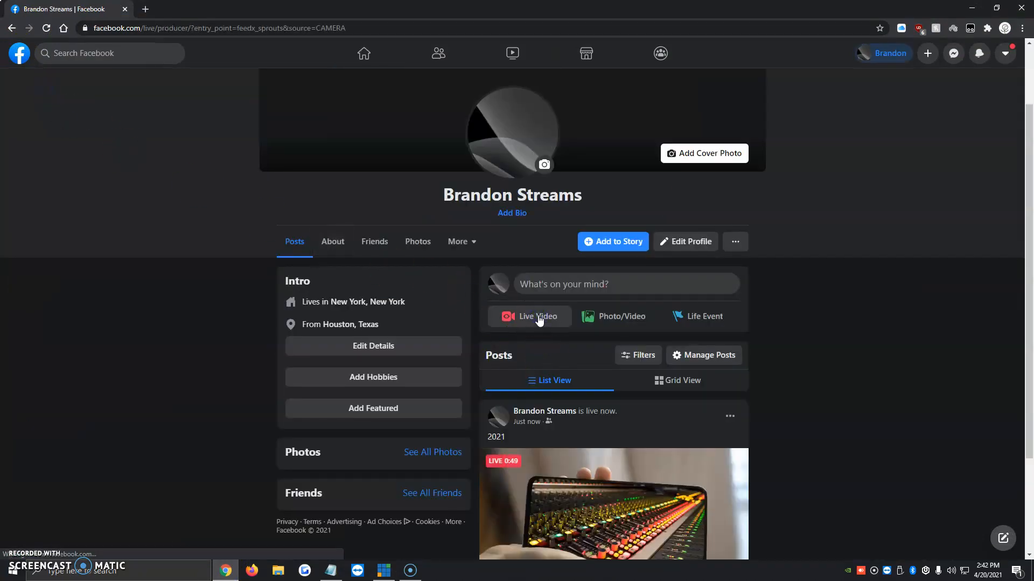
{"action": "left_click", "coordinate": [529, 317]}
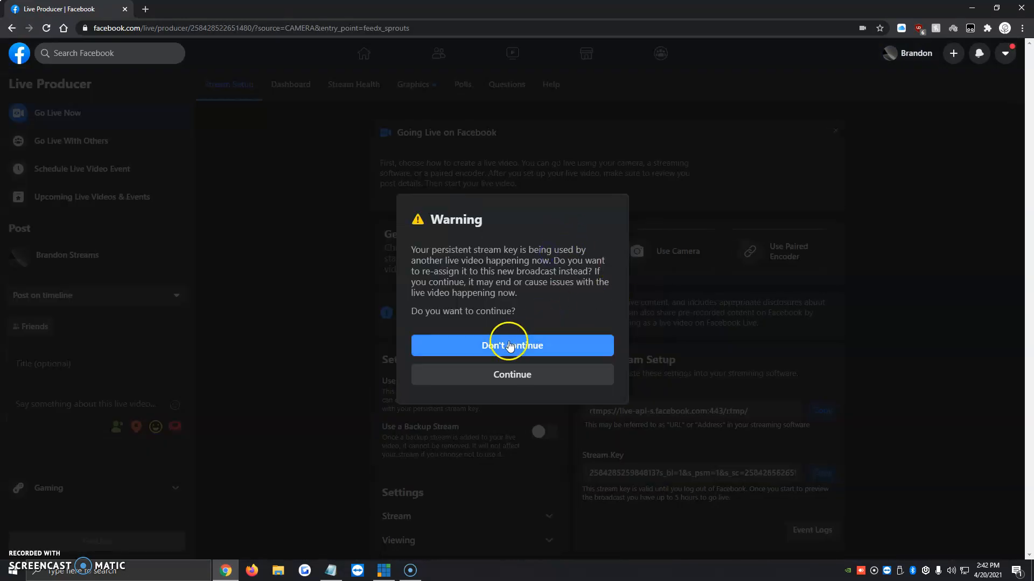
{"action": "mouse_move", "coordinate": [561, 353]}
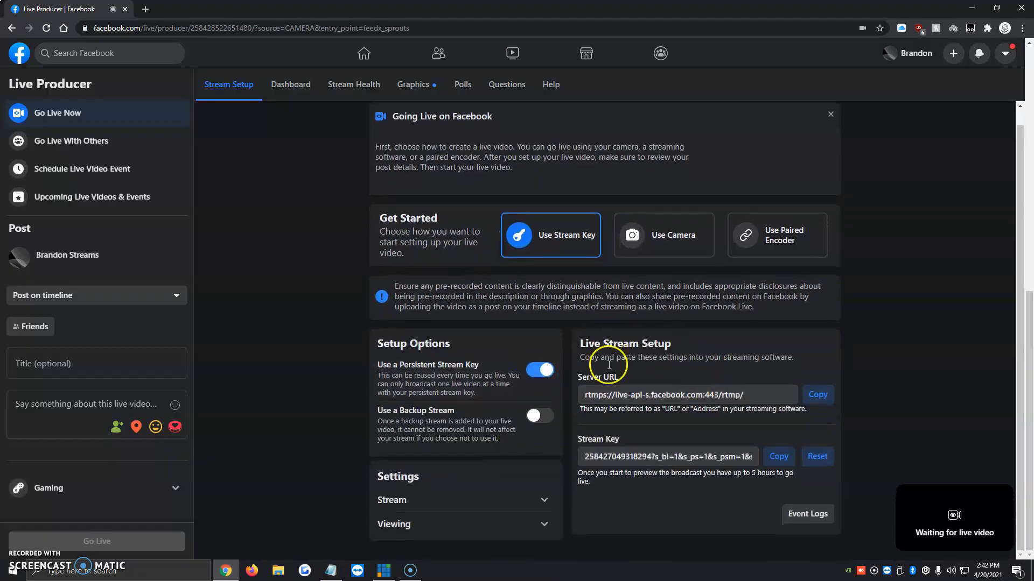
{"action": "mouse_move", "coordinate": [694, 471]}
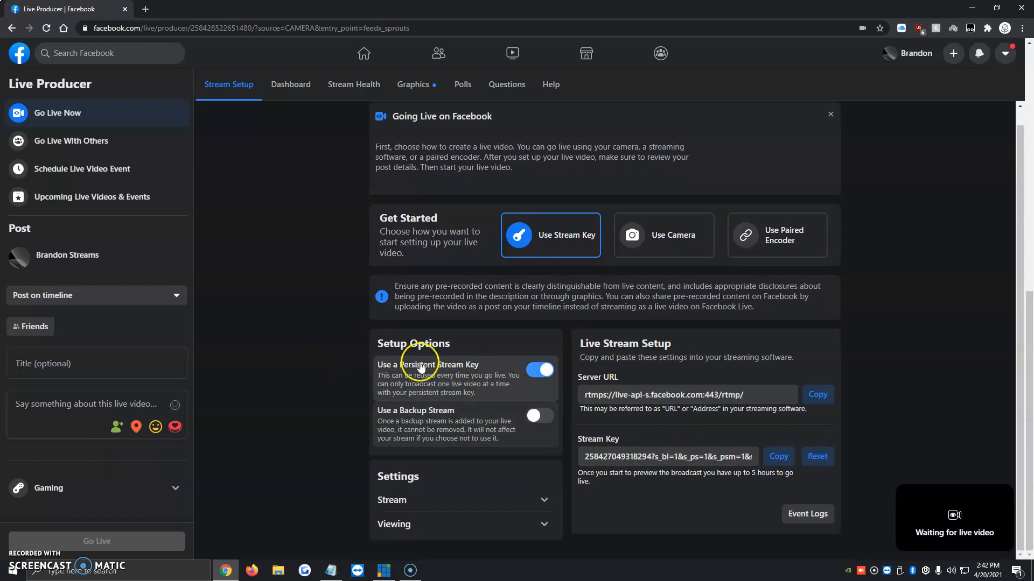
{"action": "mouse_move", "coordinate": [409, 400]}
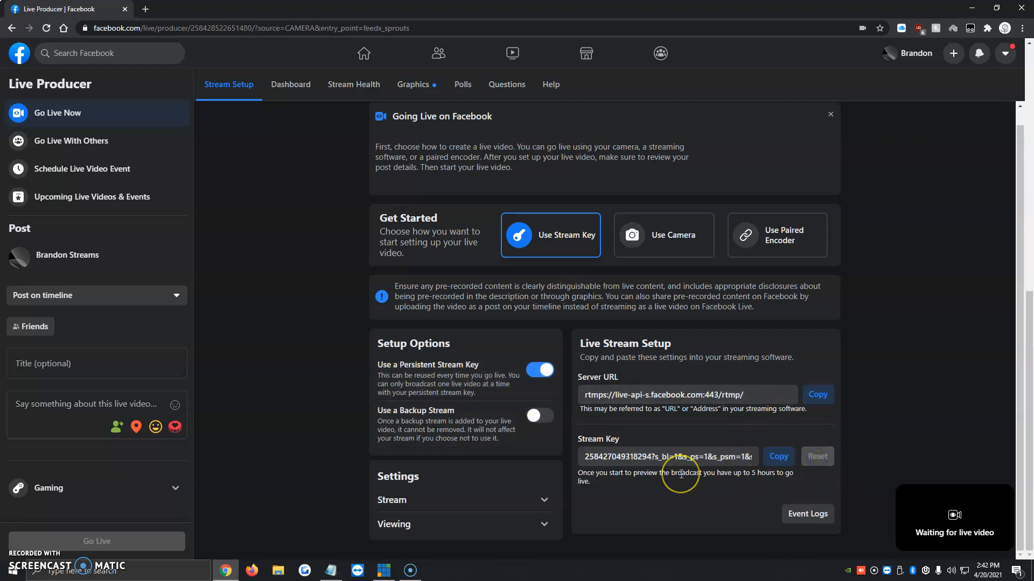
Reset the Live Producer stream key to a freshly generated one and return to vMix
{"action": "left_click", "coordinate": [816, 456]}
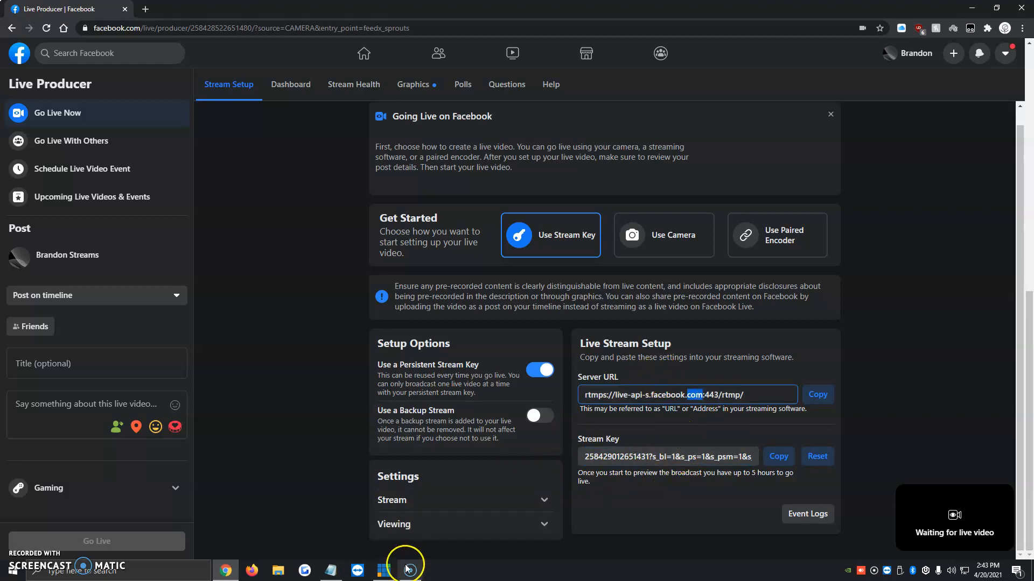
{"action": "left_click", "coordinate": [384, 570]}
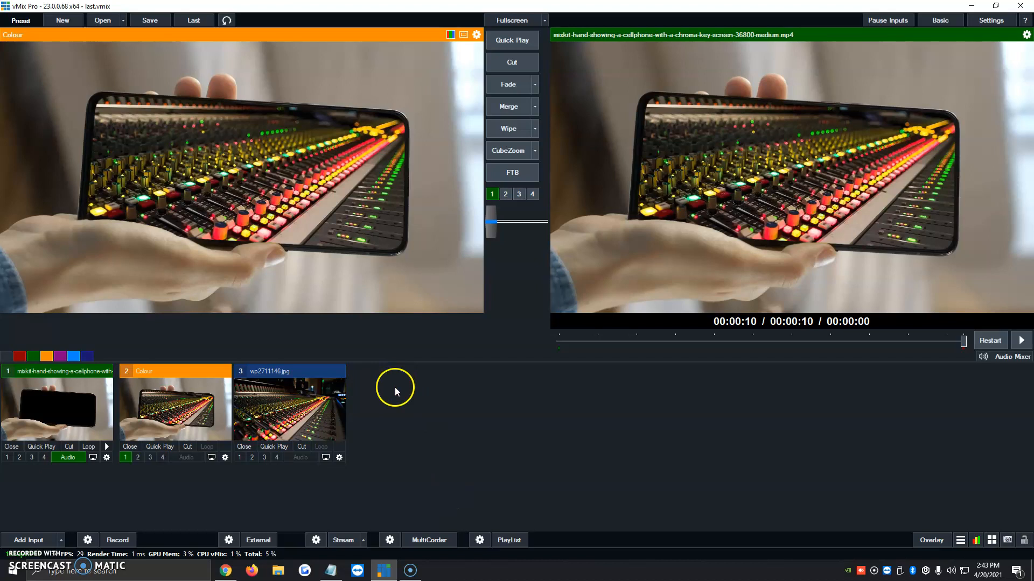
{"action": "mouse_move", "coordinate": [461, 392]}
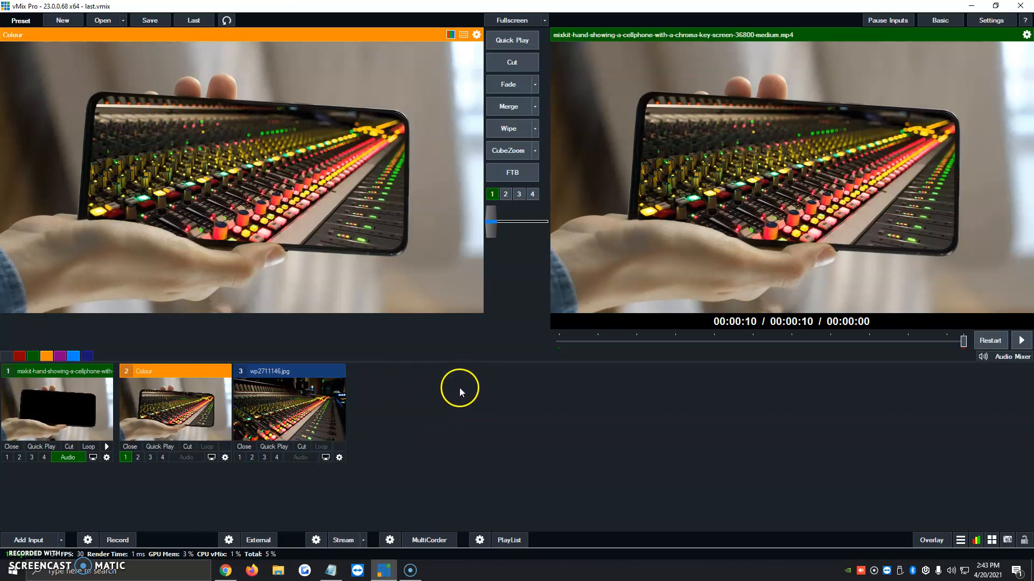